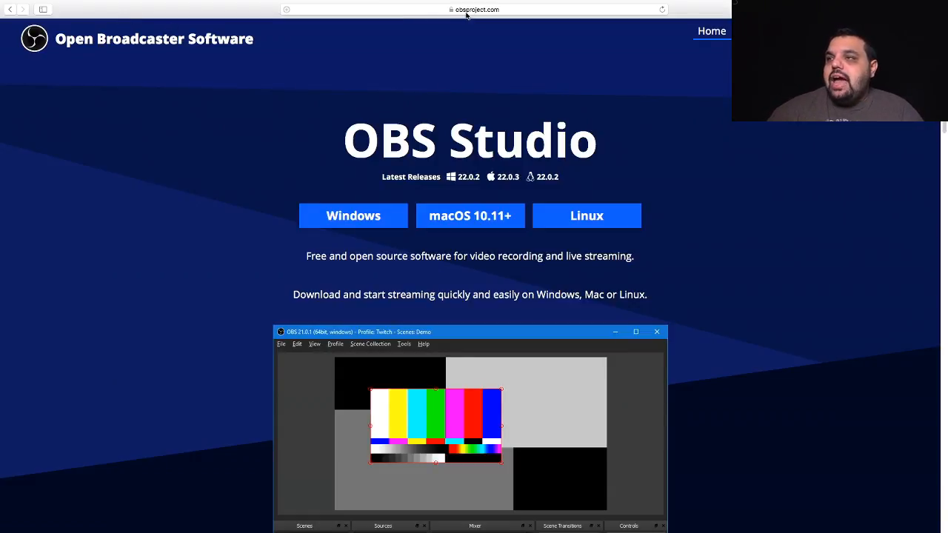
mouse_move(491, 21)
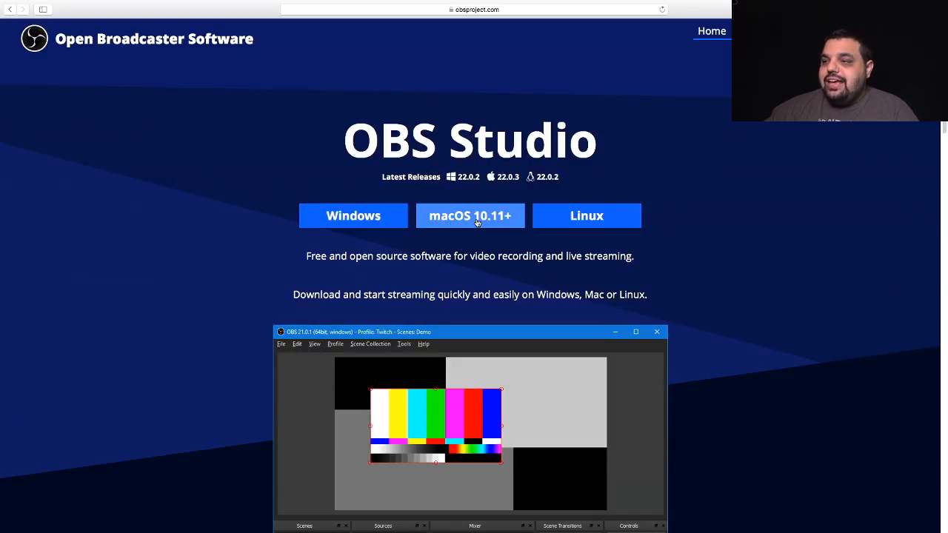
mouse_move(480, 219)
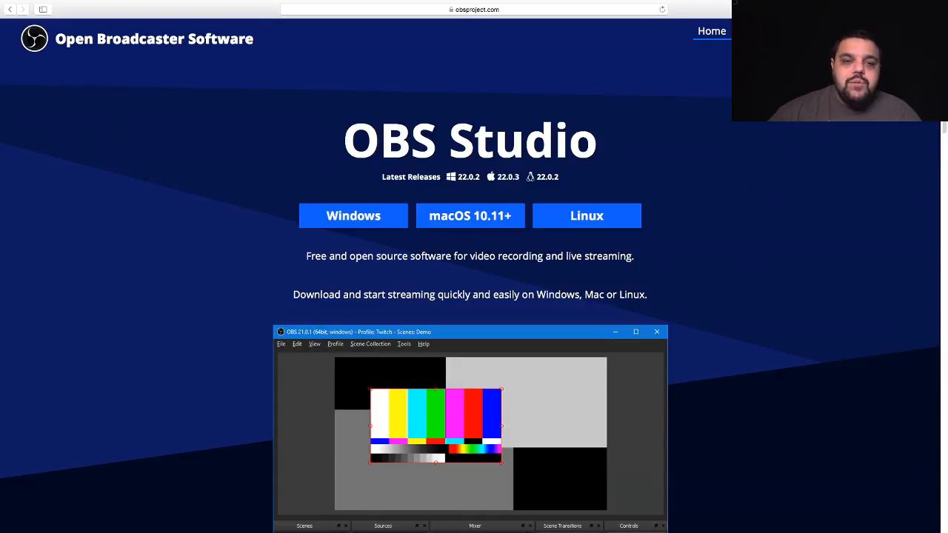
mouse_move(551, 127)
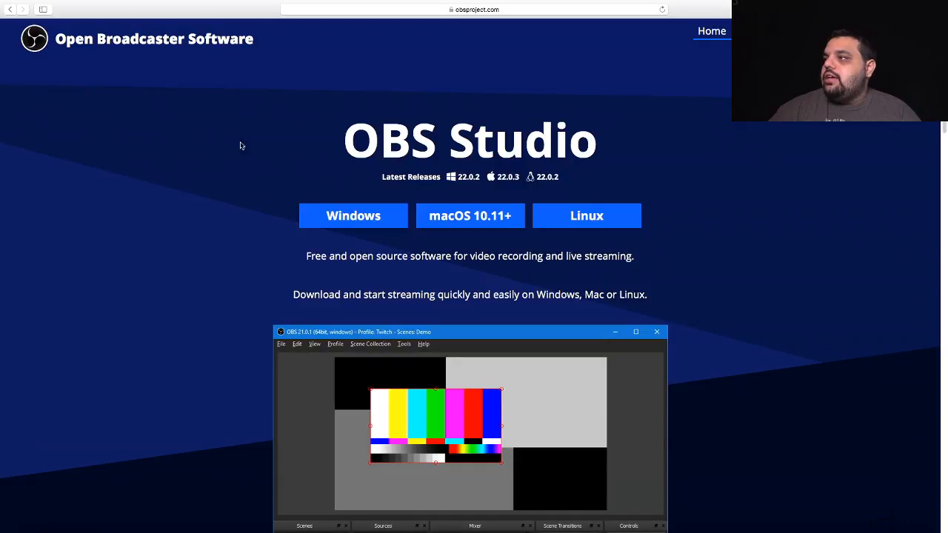
Step: Launch the downloaded OBS .pkg installer from the Downloads folder
click(36, 6)
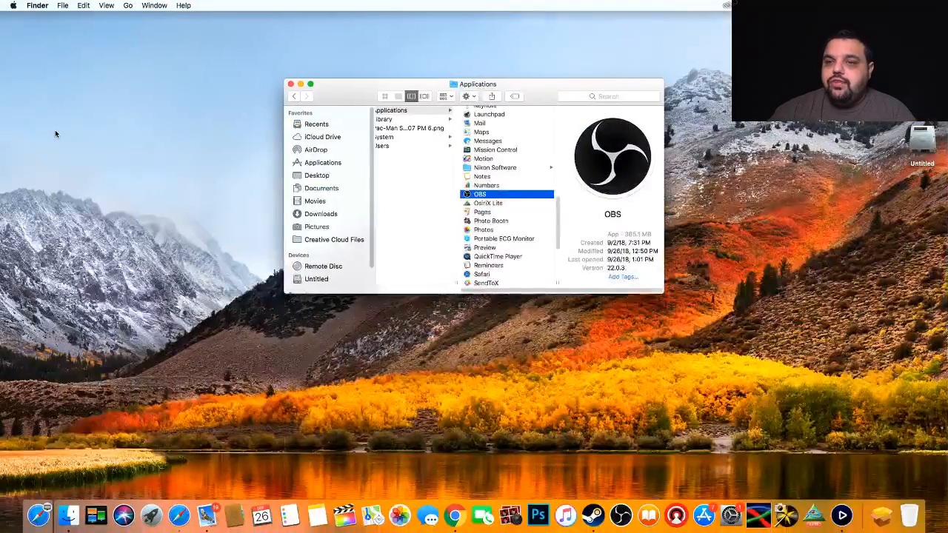
mouse_move(786, 515)
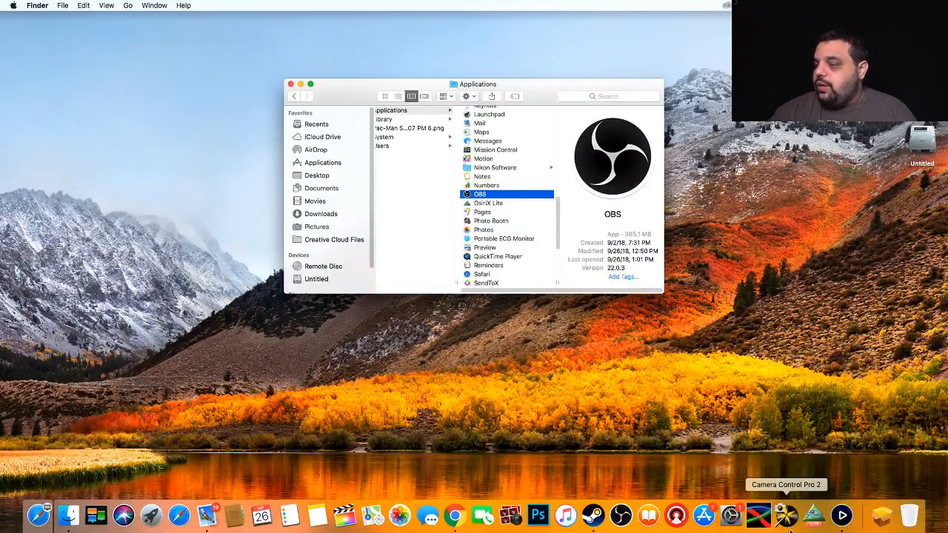
mouse_move(880, 515)
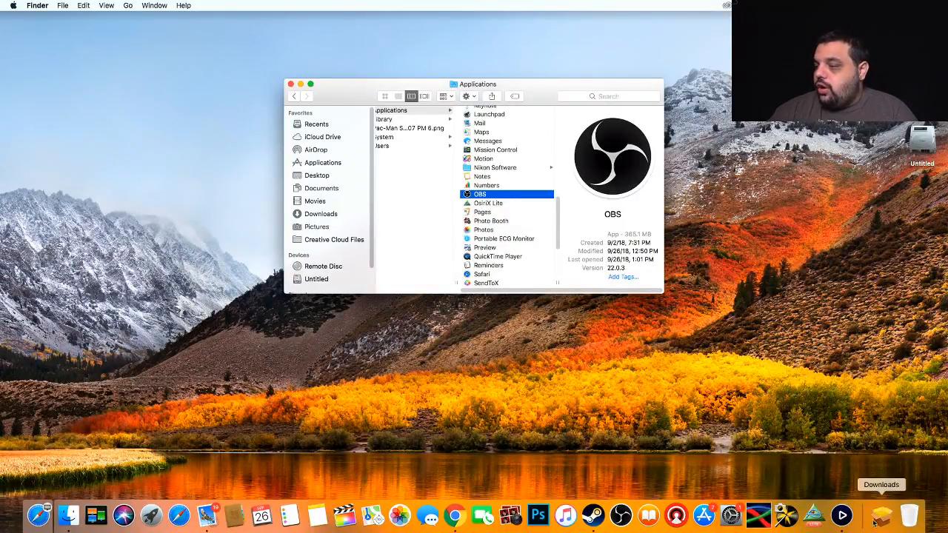
click(882, 515)
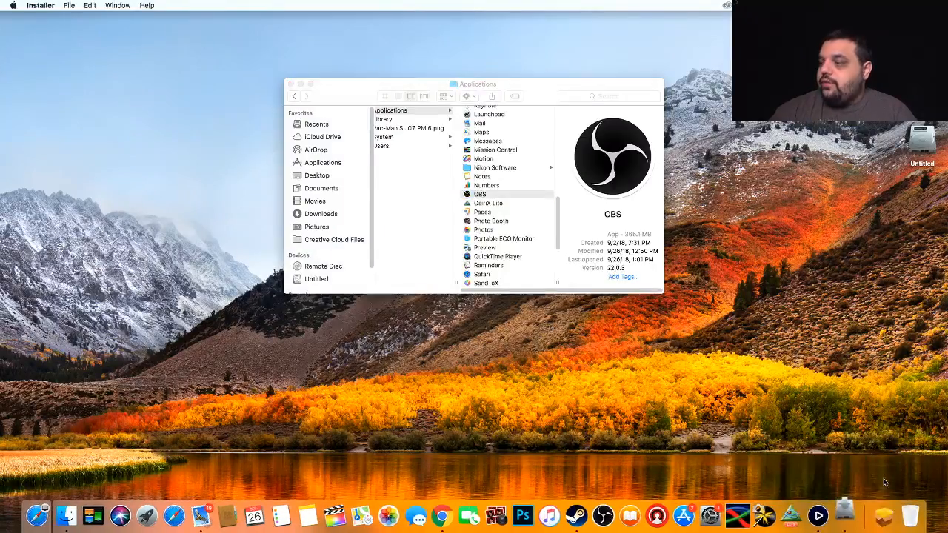
double_click(480, 194)
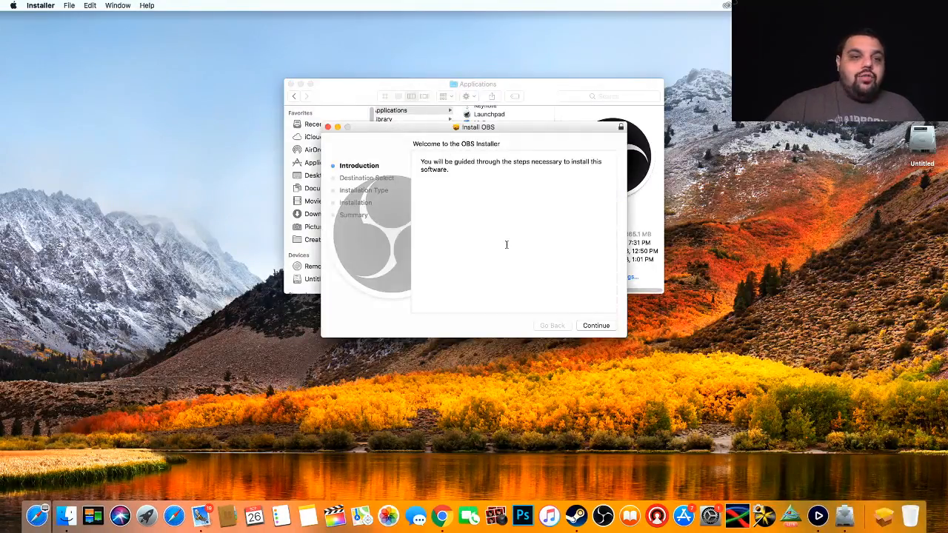
Step: Run the standard installation onto the Untitled disk and authorise it with the admin password
click(595, 325)
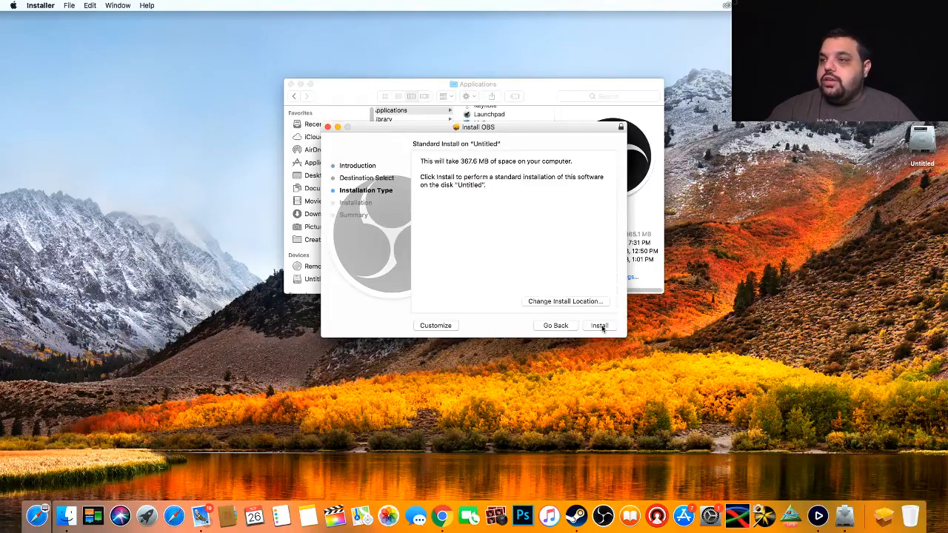
click(599, 326)
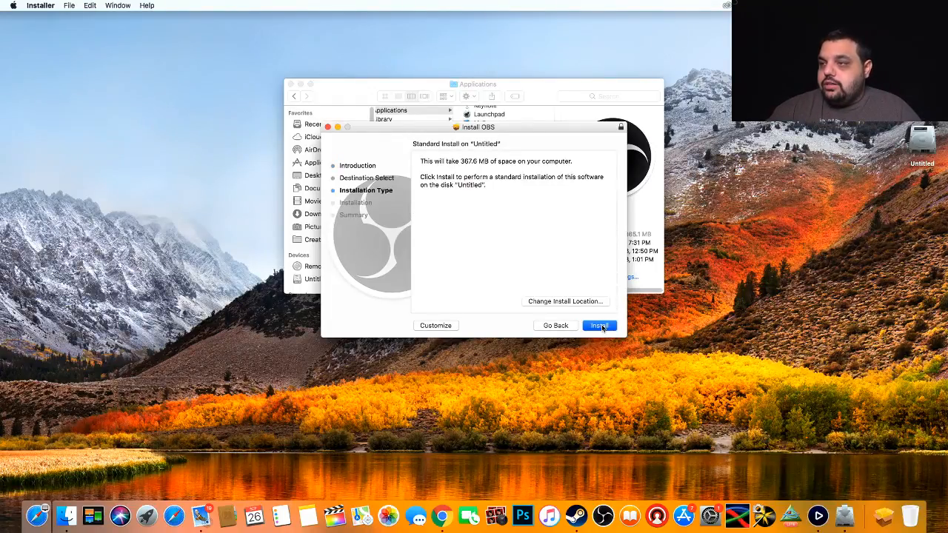
click(598, 326)
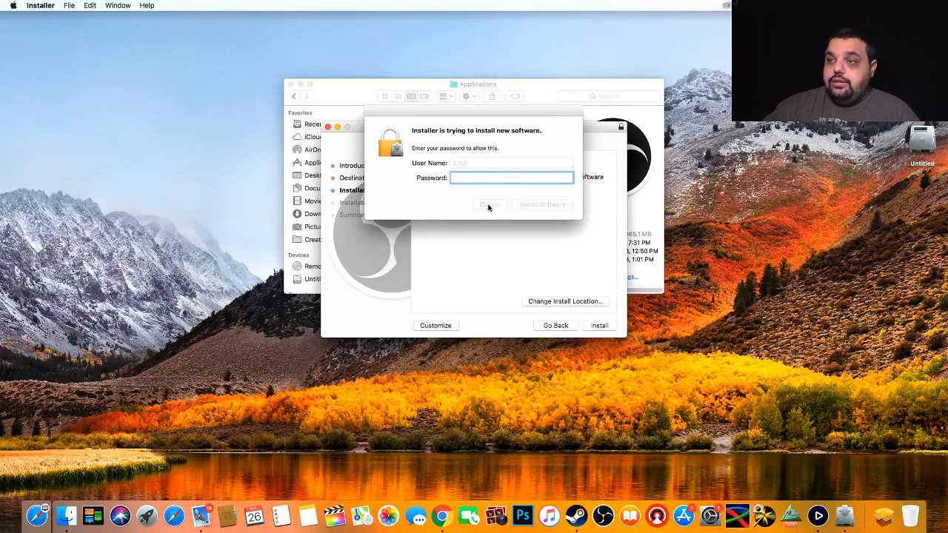
click(488, 205)
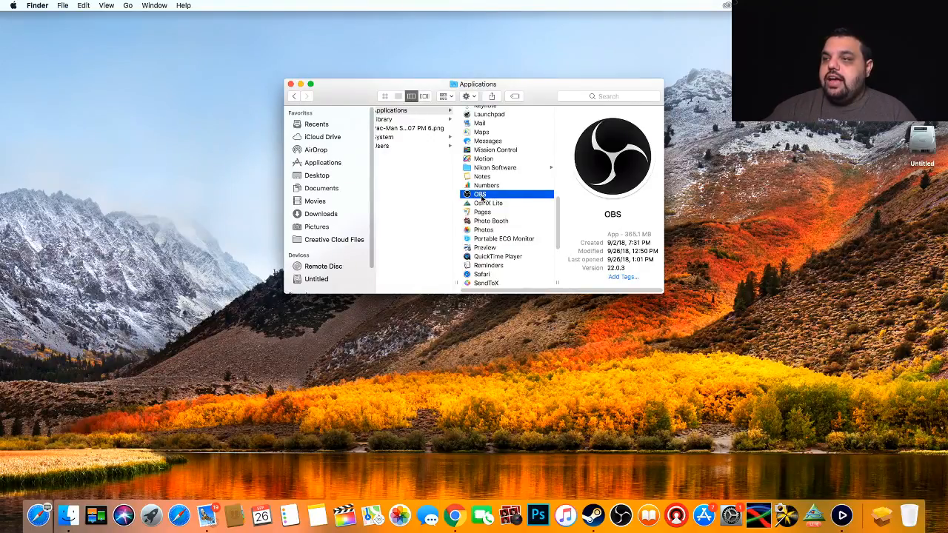
Step: Launch OBS Studio from the Applications folder
double_click(480, 193)
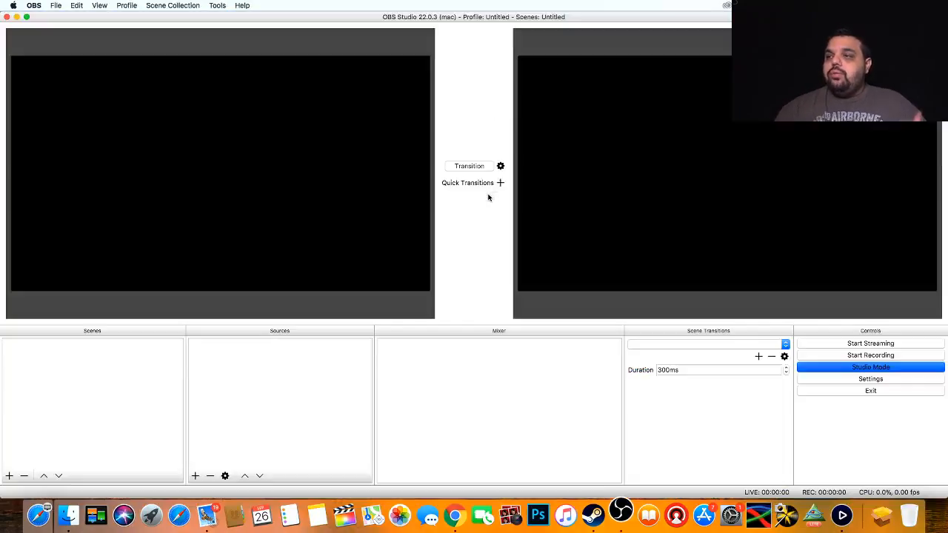
click(500, 171)
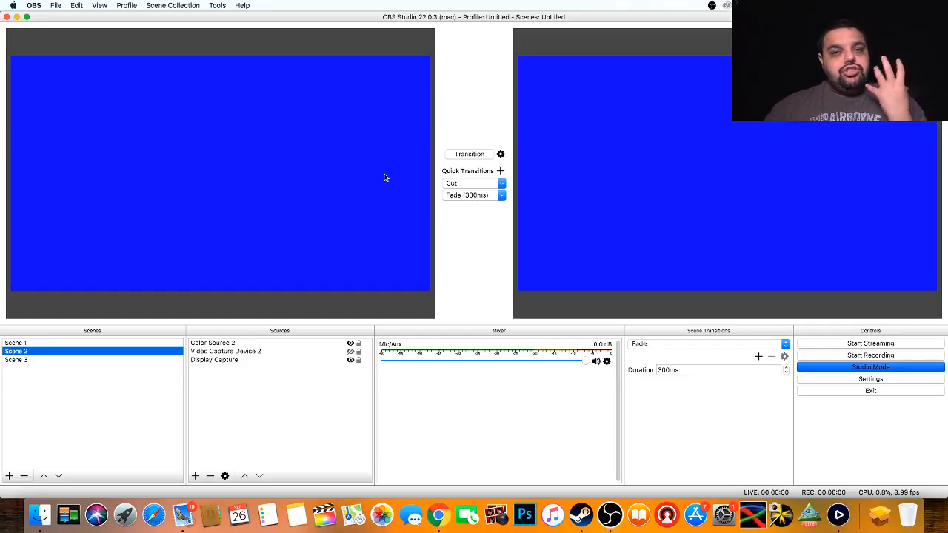
mouse_move(891, 360)
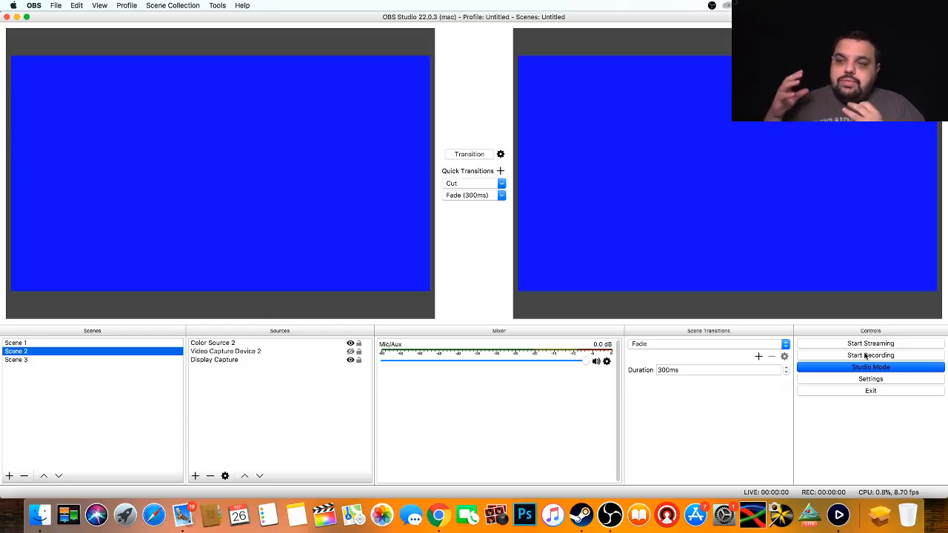
mouse_move(656, 432)
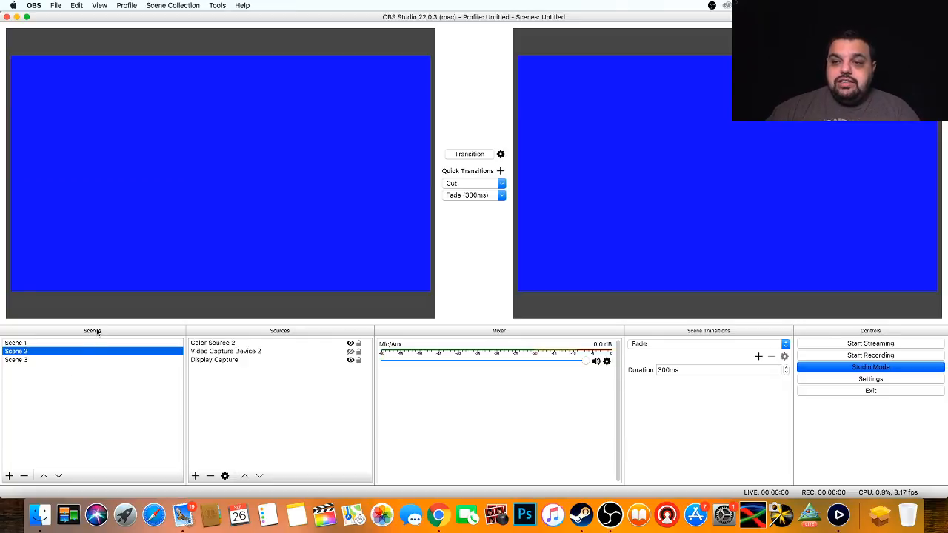
mouse_move(60, 348)
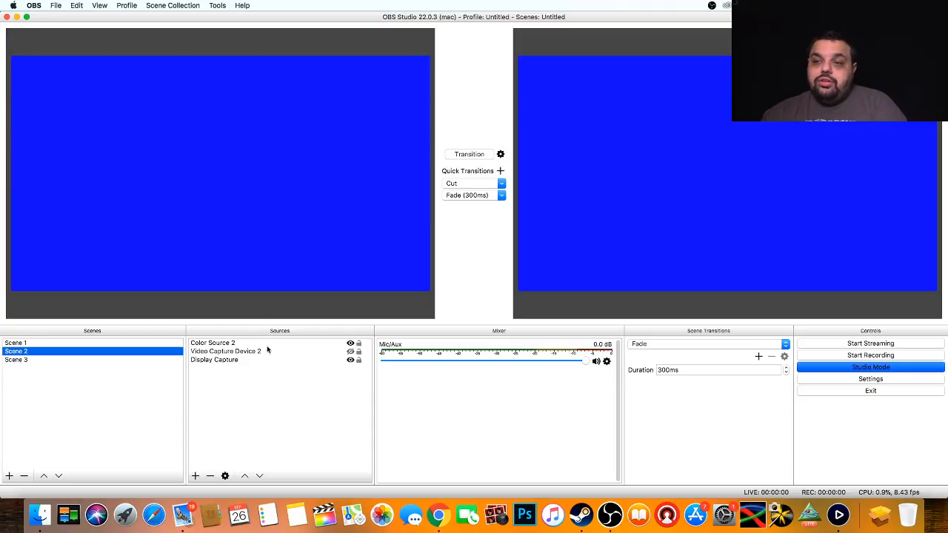
mouse_move(245, 347)
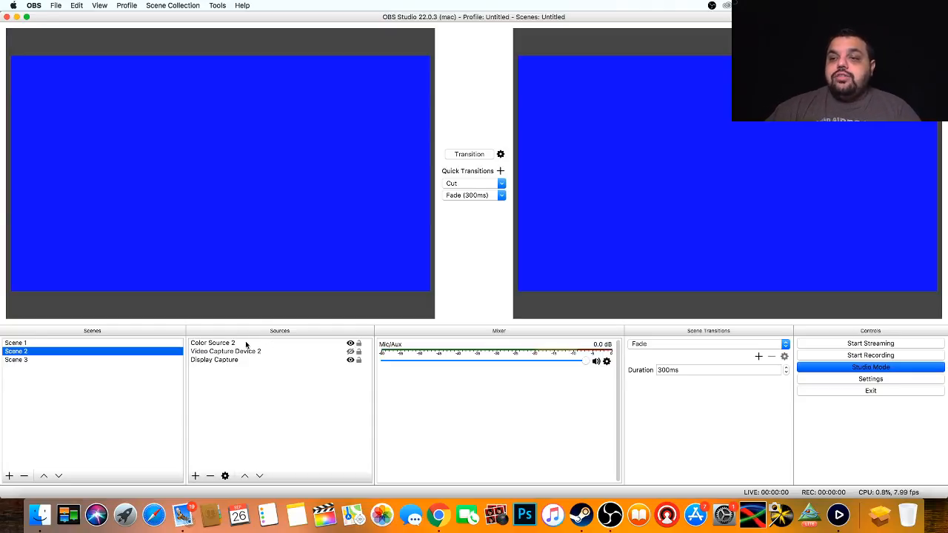
mouse_move(201, 357)
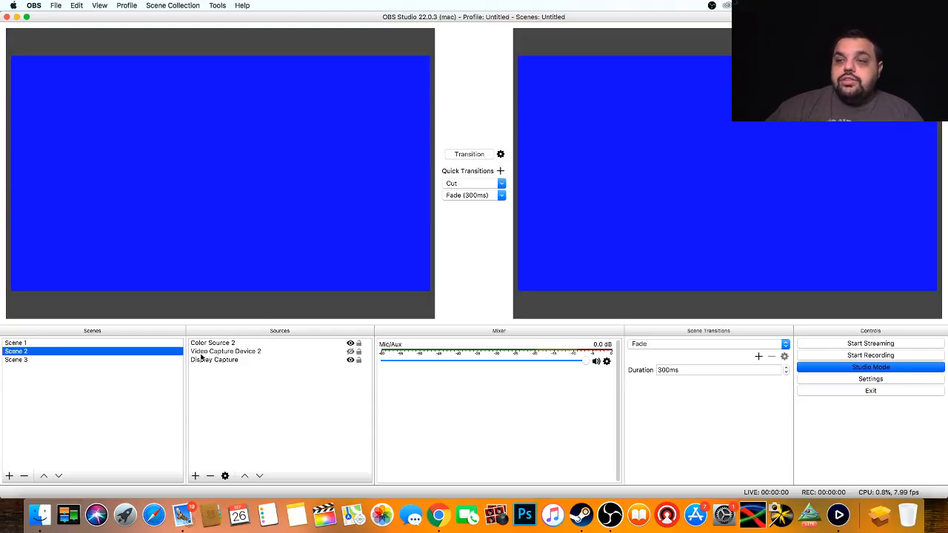
mouse_move(192, 371)
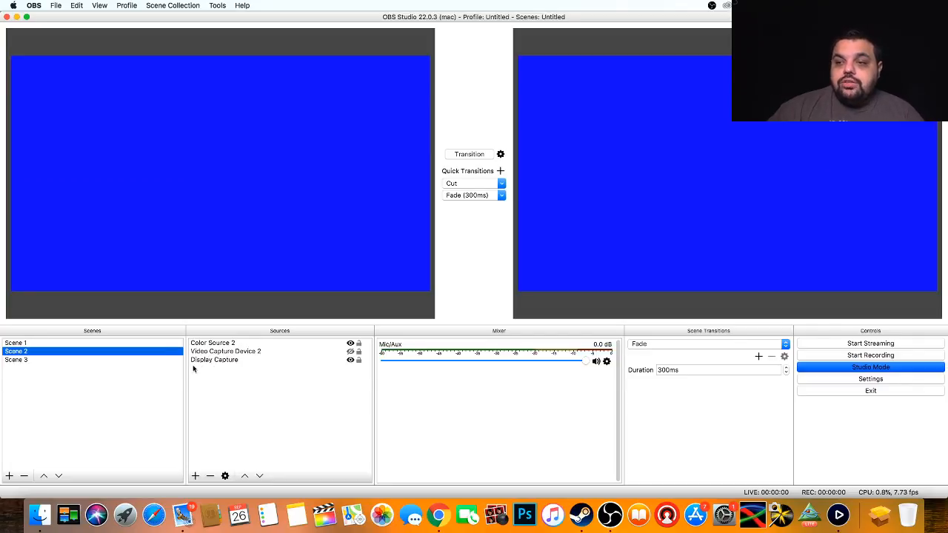
mouse_move(258, 365)
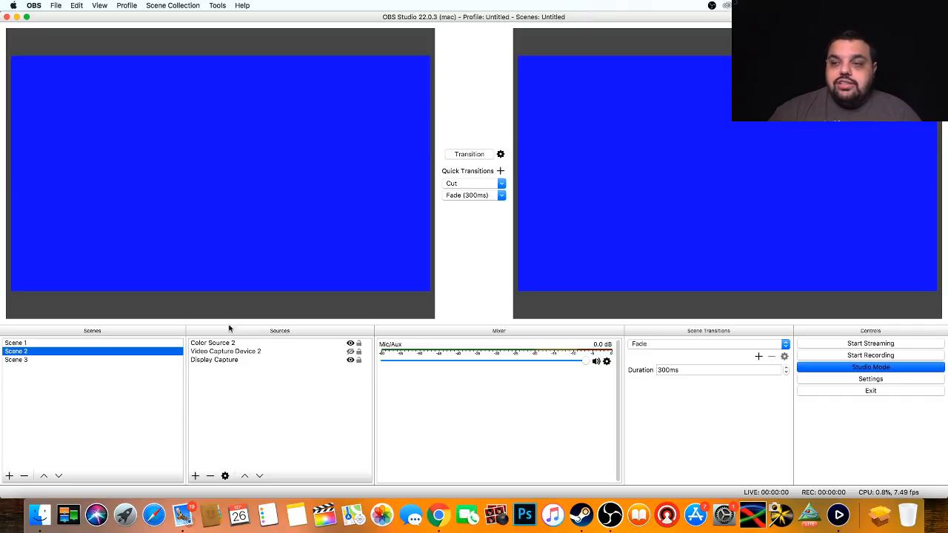
mouse_move(188, 225)
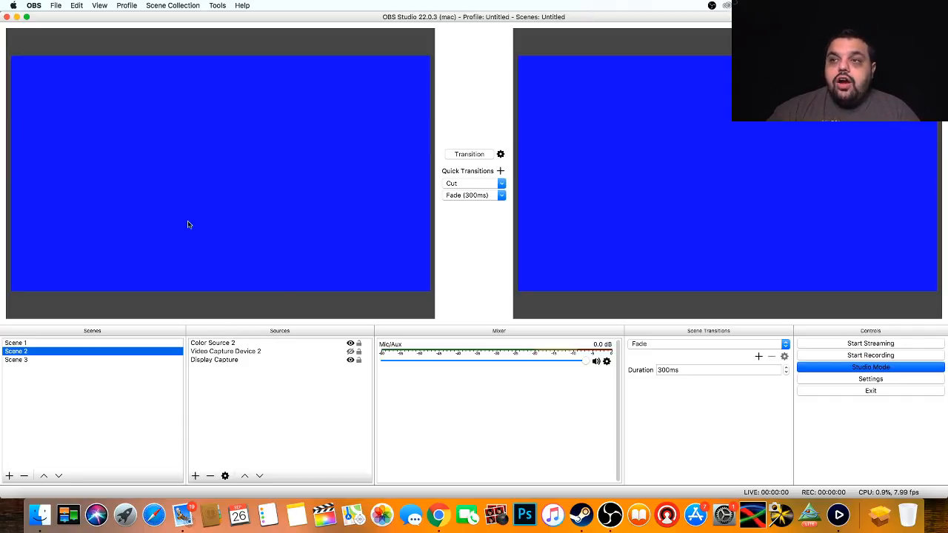
mouse_move(240, 154)
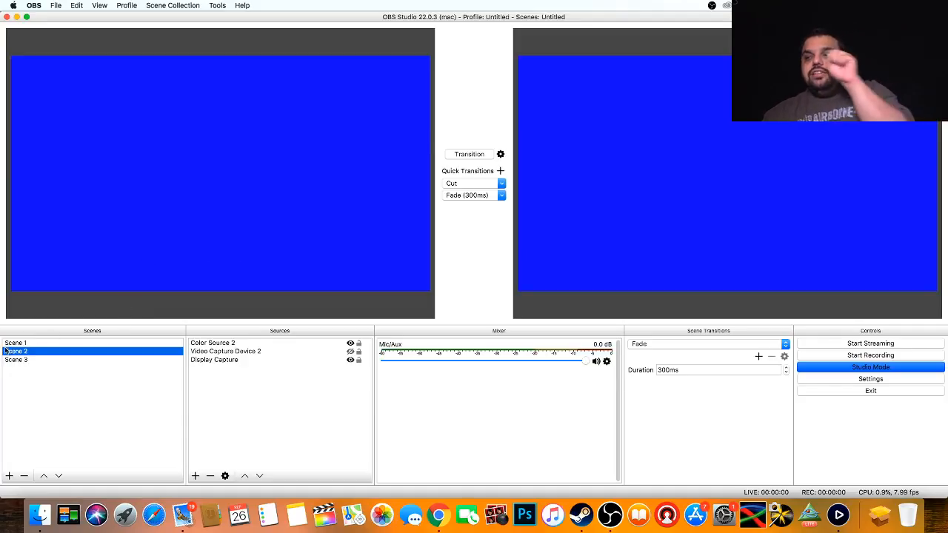
Step: Load Scene 1 with its white colour source into the Studio Mode preview
click(15, 343)
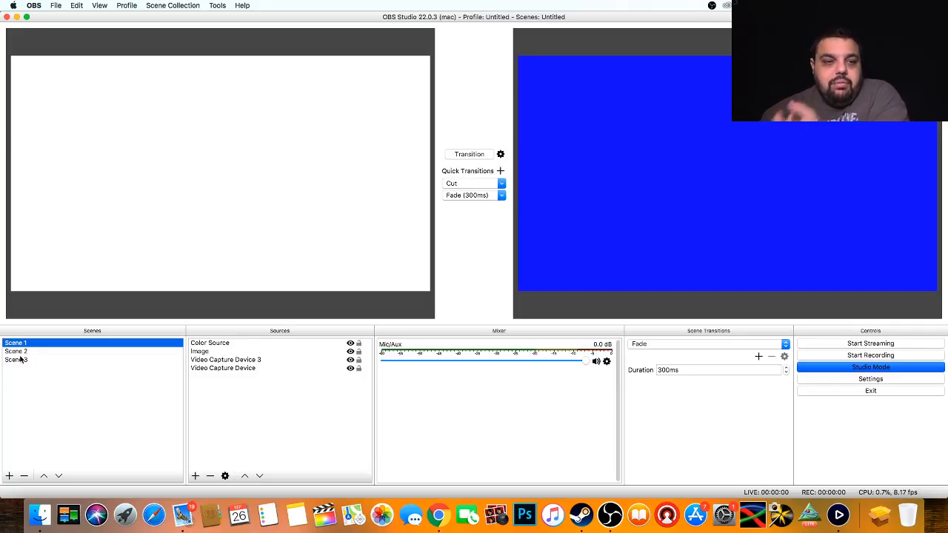
mouse_move(194, 367)
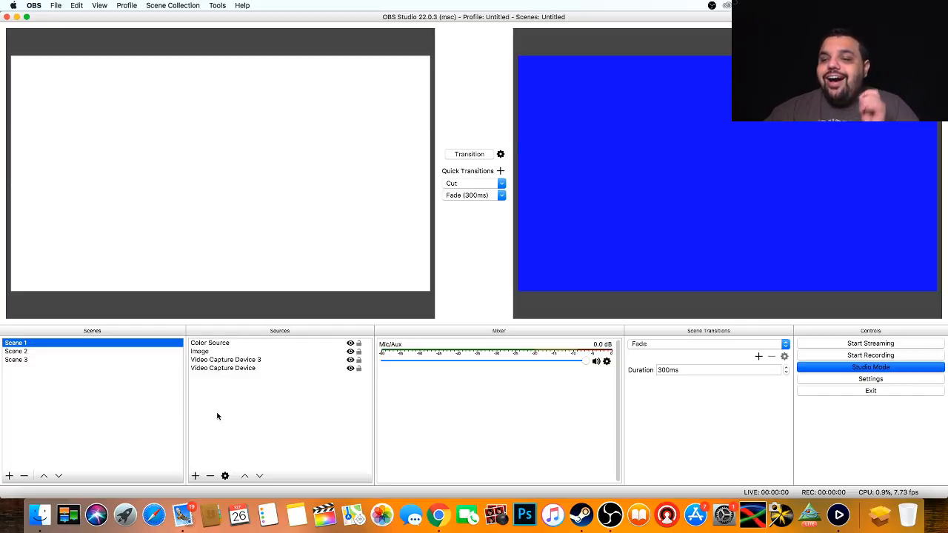
click(195, 475)
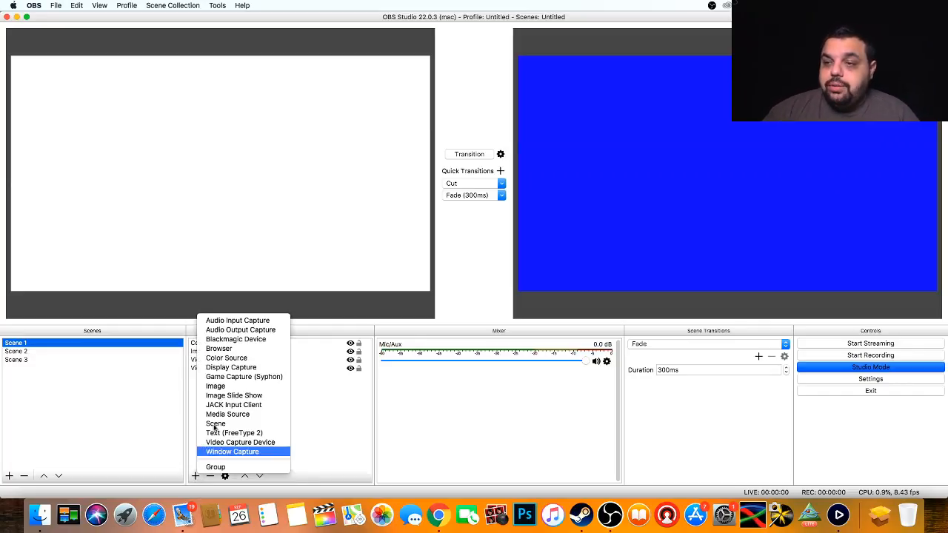
mouse_move(240, 329)
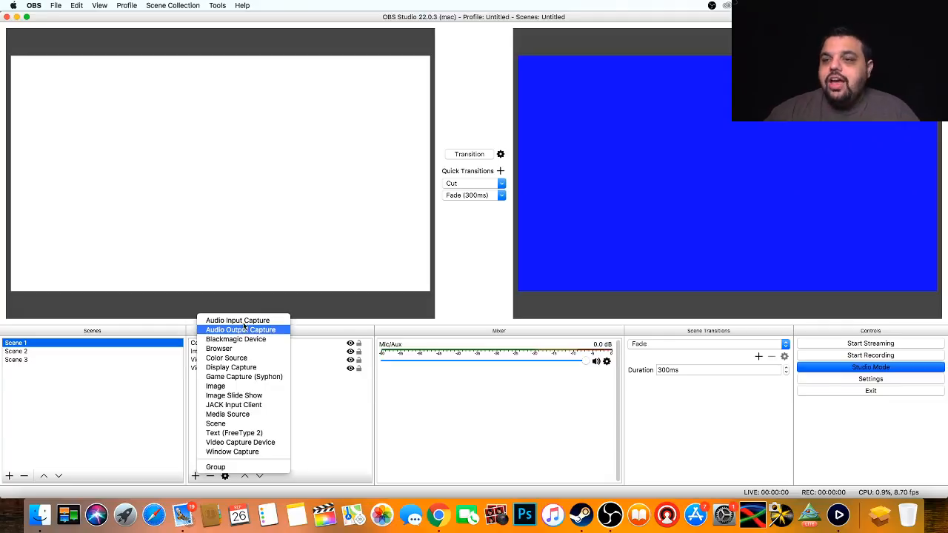
mouse_move(236, 337)
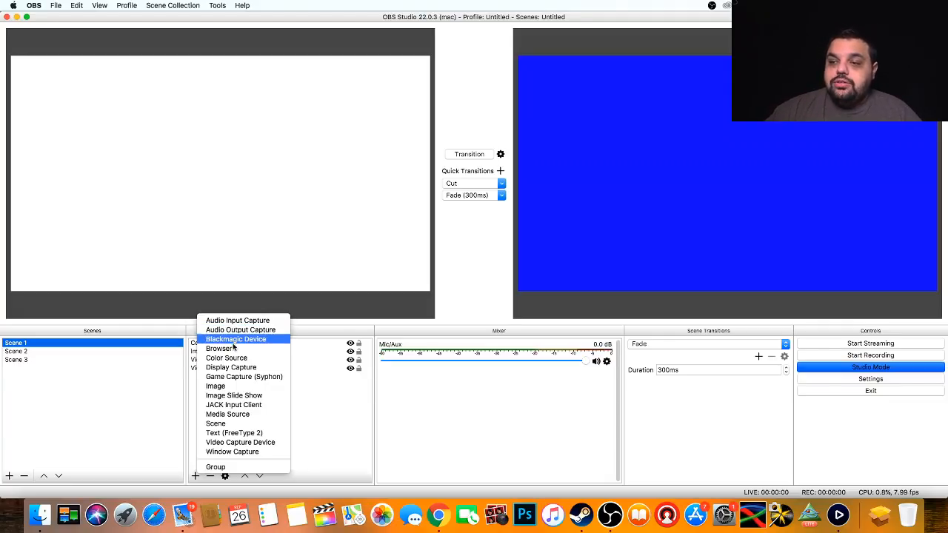
mouse_move(268, 343)
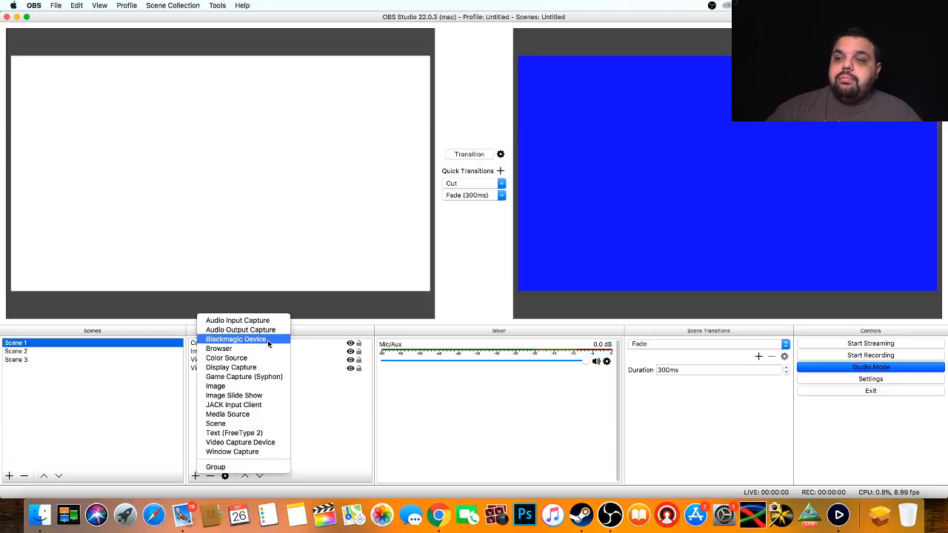
mouse_move(243, 406)
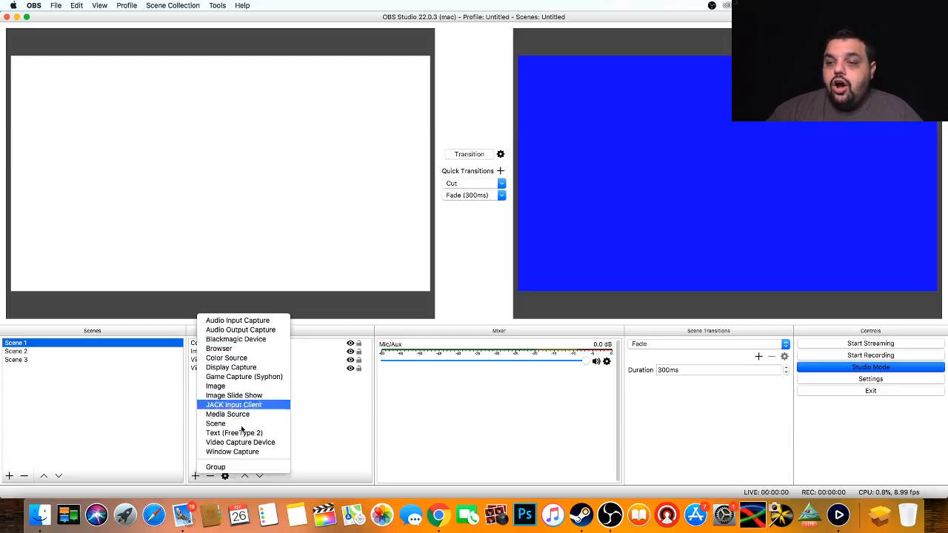
mouse_move(347, 407)
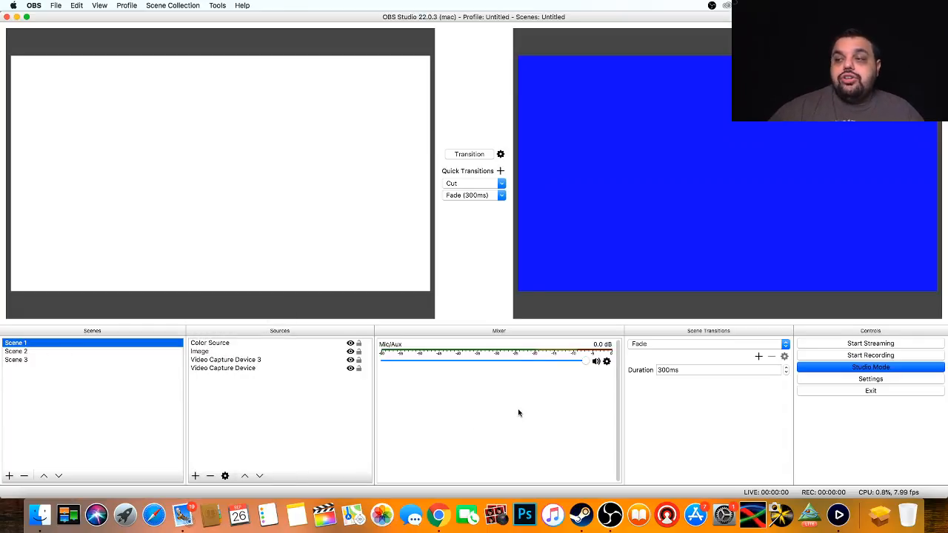
mouse_move(477, 385)
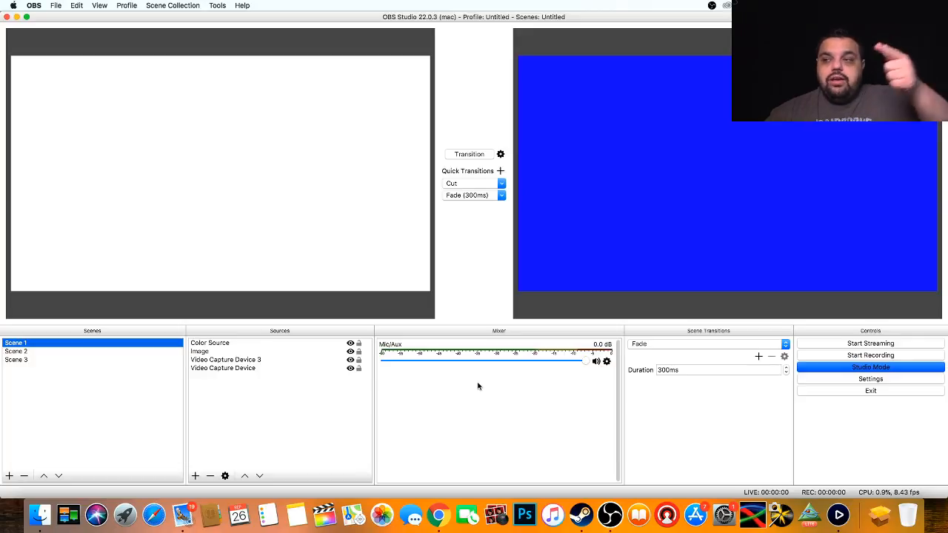
mouse_move(463, 381)
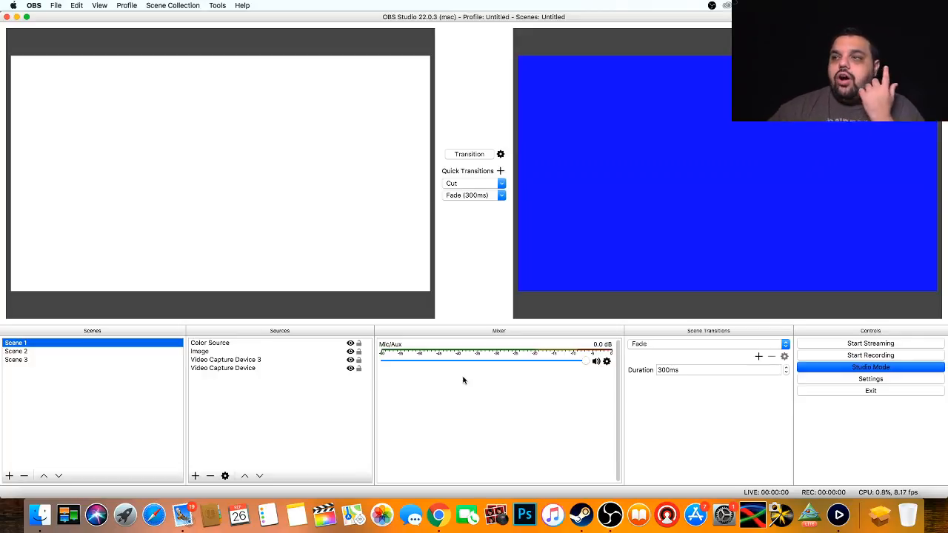
mouse_move(540, 413)
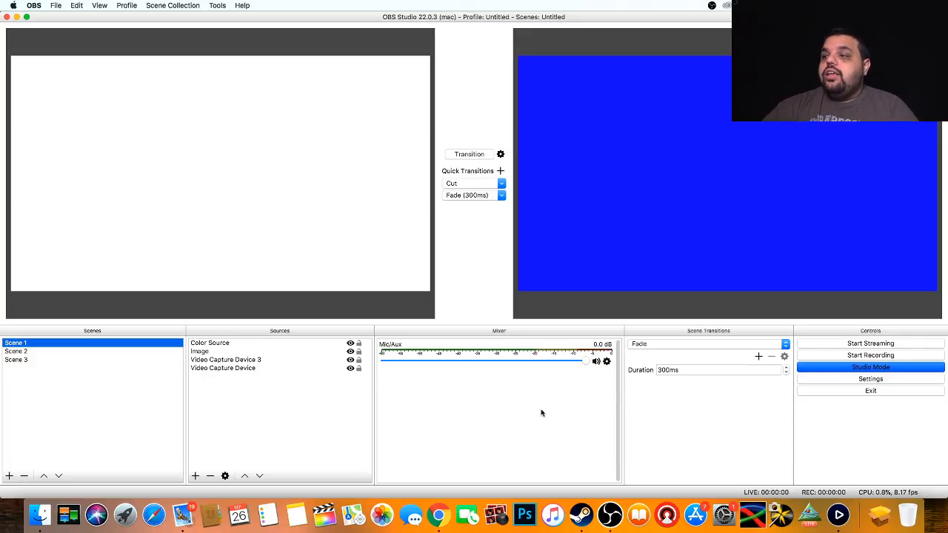
mouse_move(541, 423)
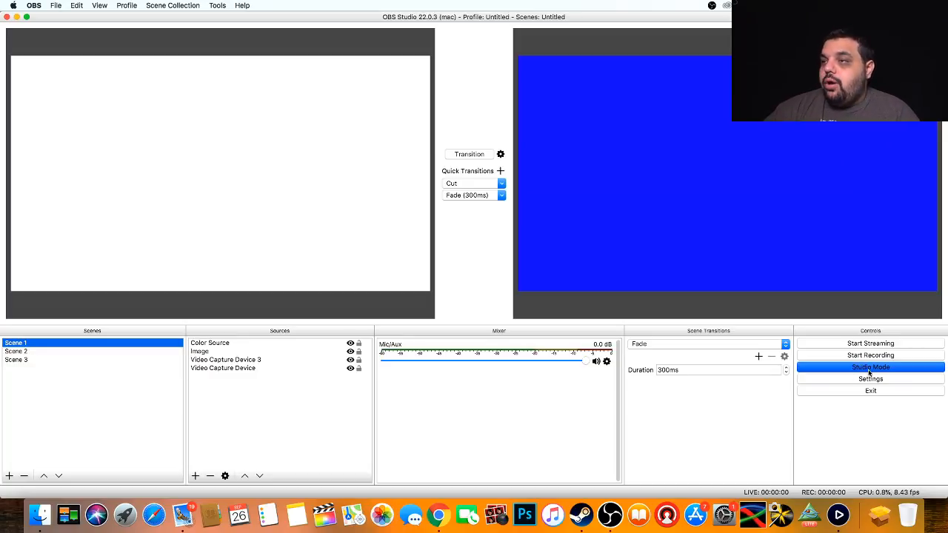
Step: Toggle Studio Mode off and back on so preview and program show the same scene
click(870, 368)
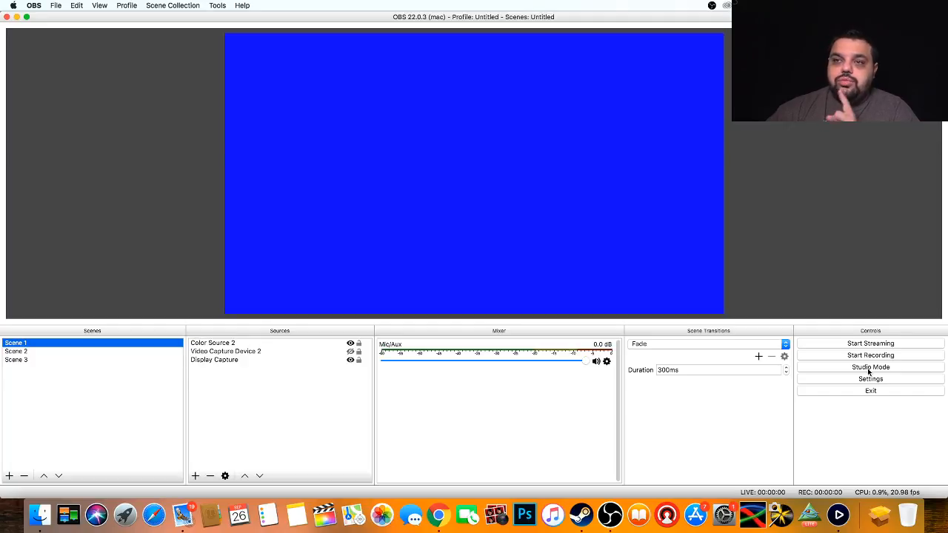
click(871, 367)
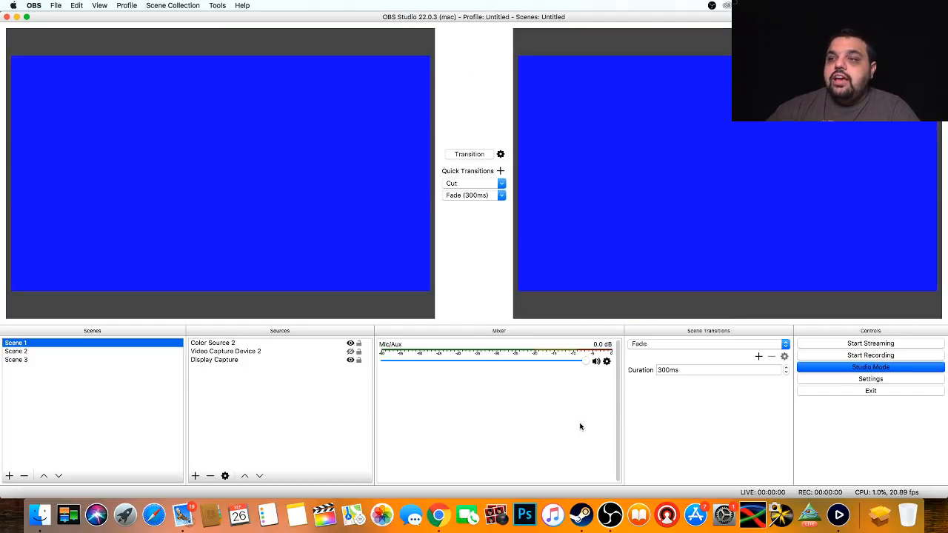
mouse_move(592, 178)
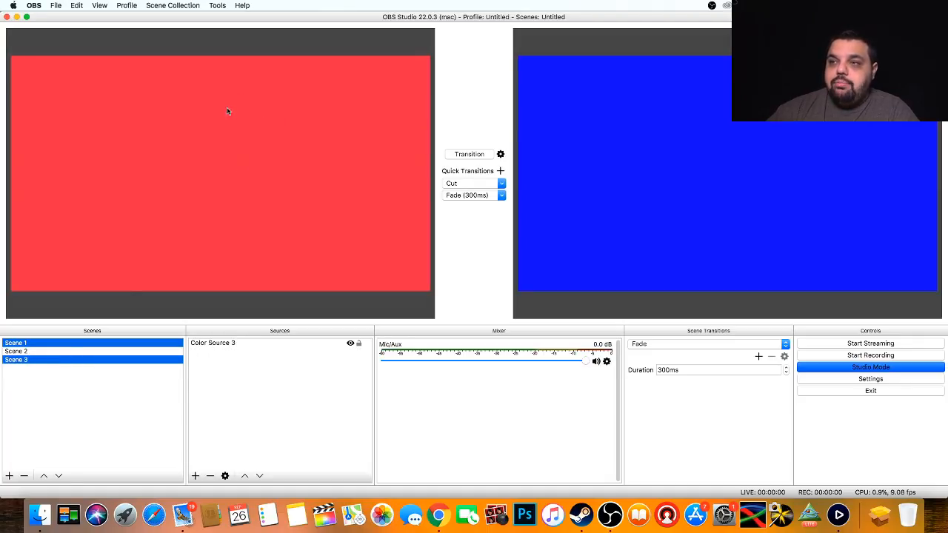
mouse_move(271, 177)
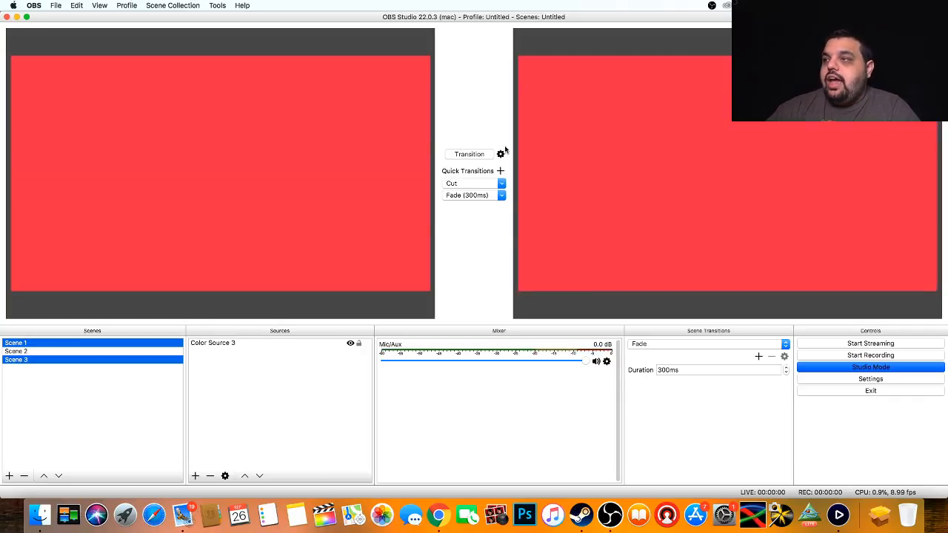
mouse_move(678, 185)
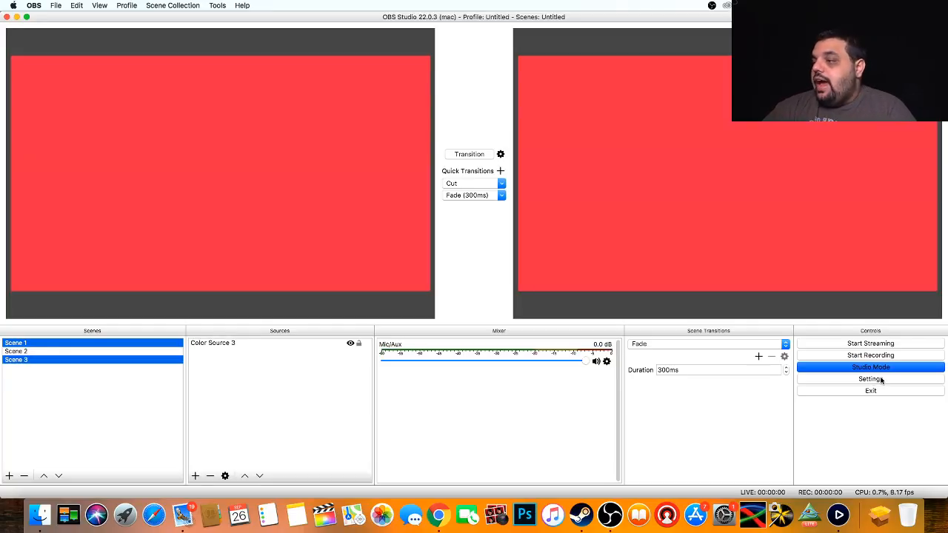
click(870, 380)
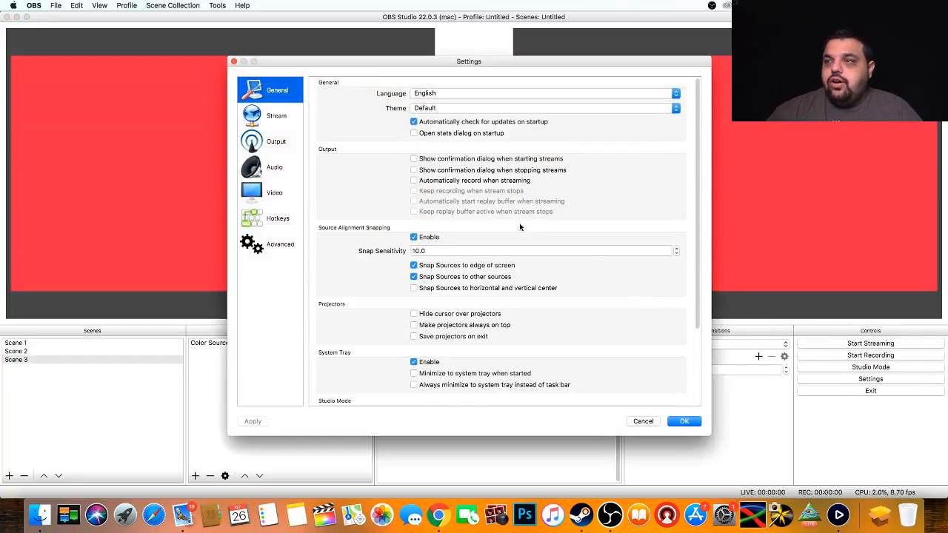
mouse_move(394, 358)
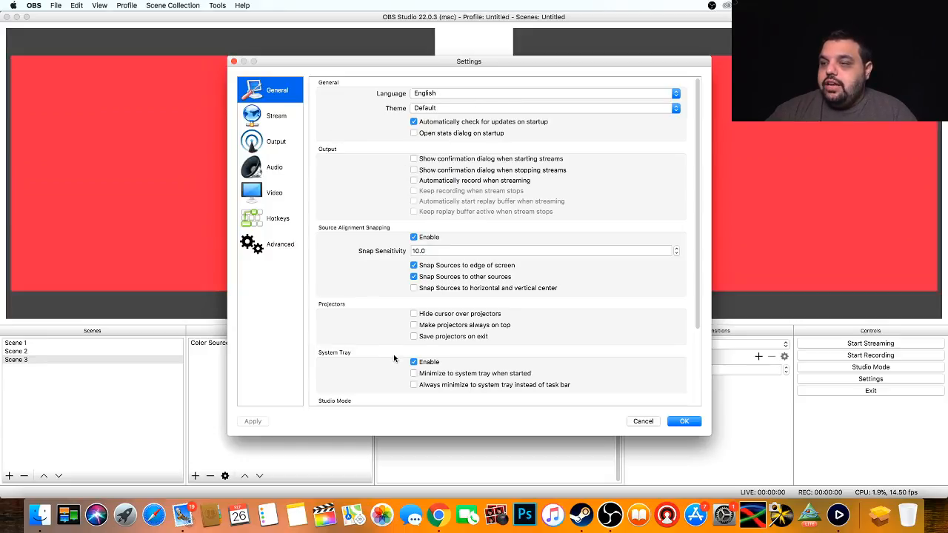
click(276, 140)
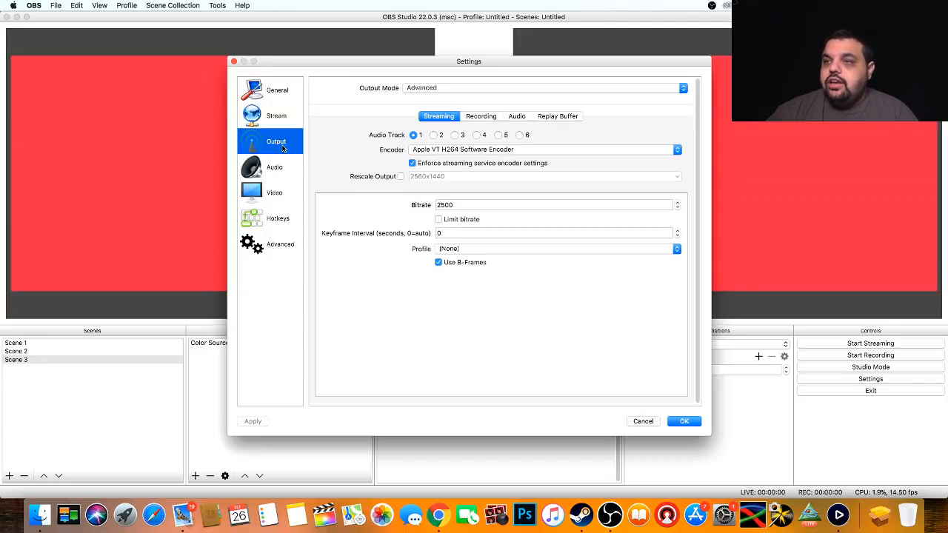
click(275, 166)
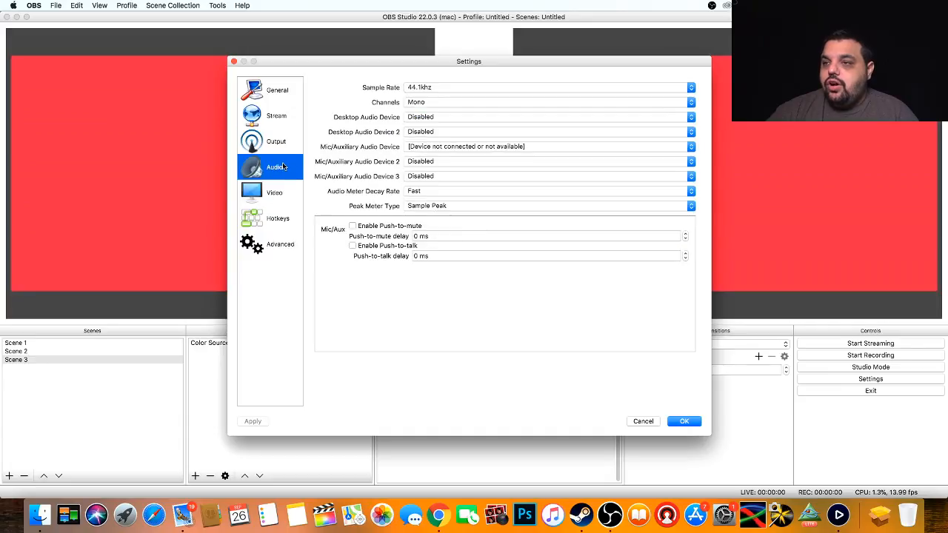
click(274, 193)
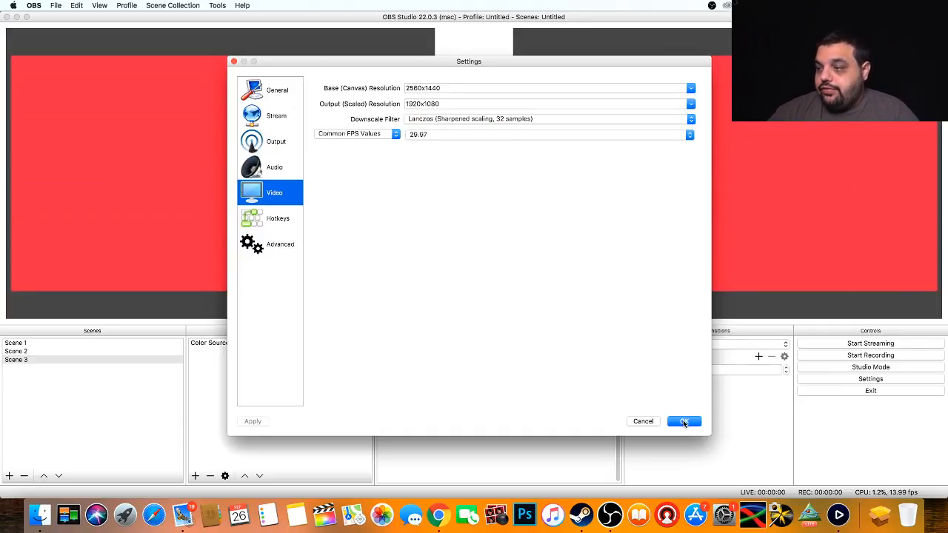
click(683, 421)
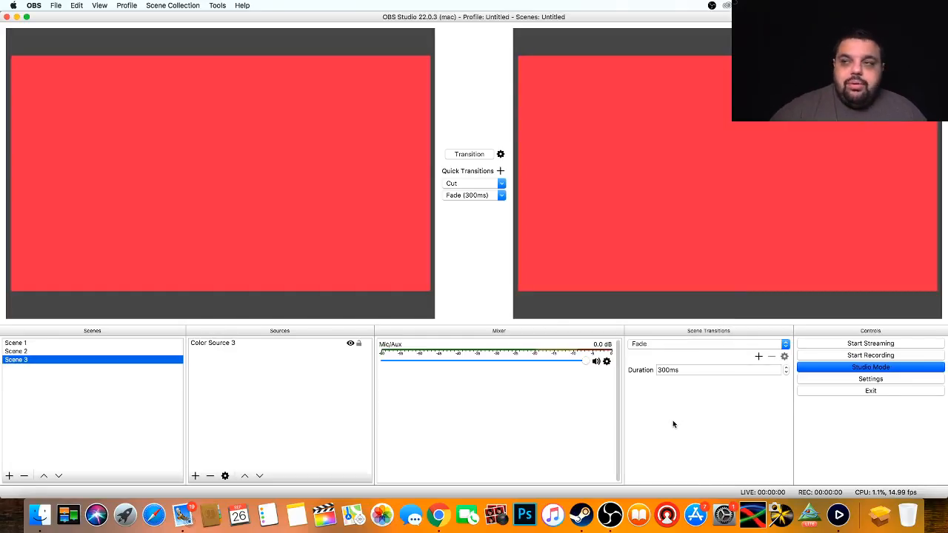
mouse_move(504, 320)
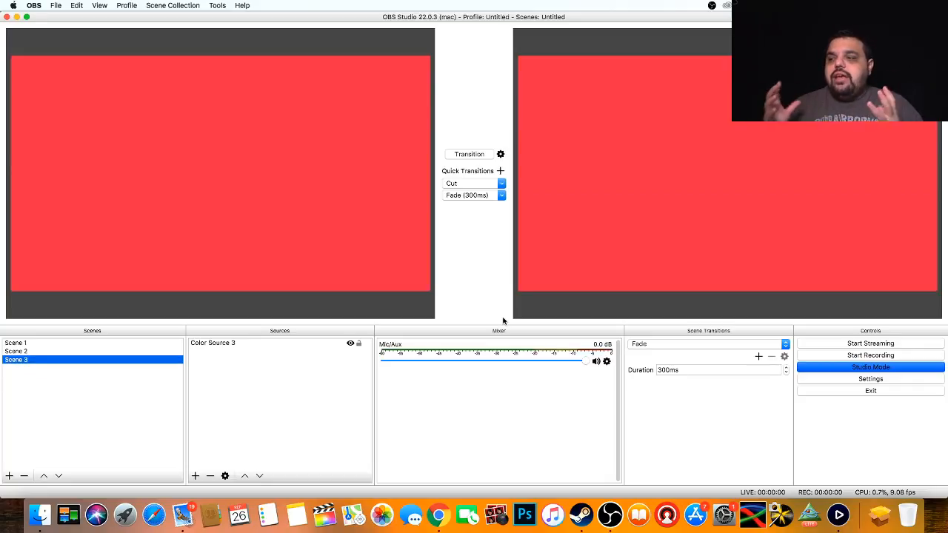
mouse_move(477, 84)
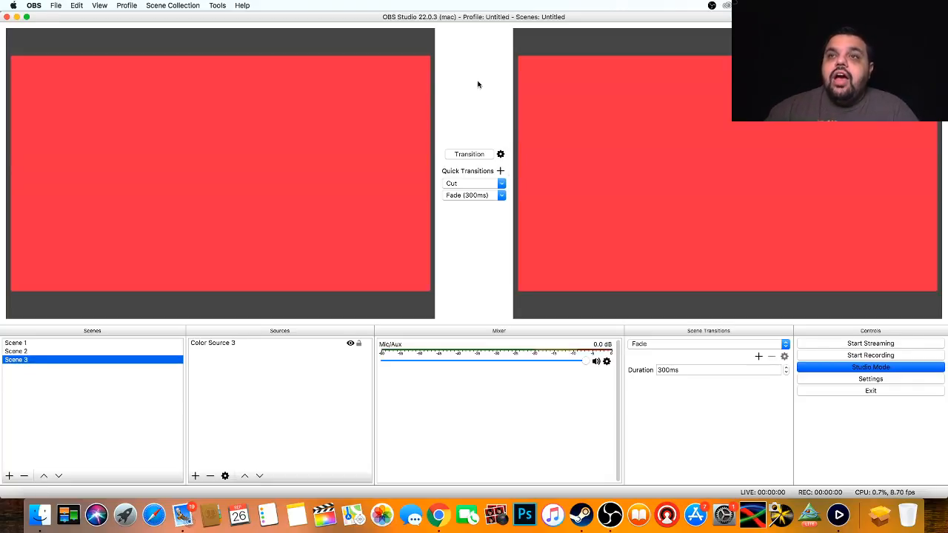
Step: Open the windowed multiview from the View menu
click(100, 6)
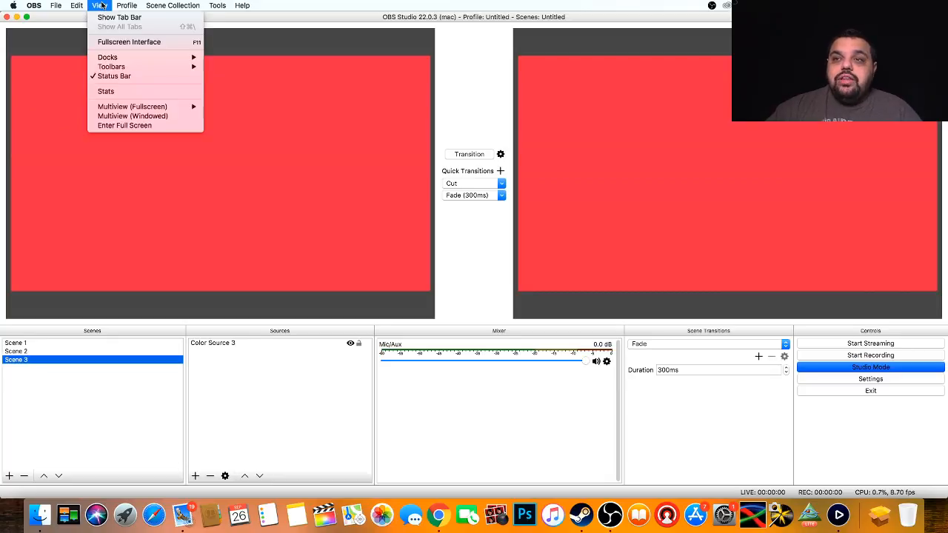
mouse_move(133, 116)
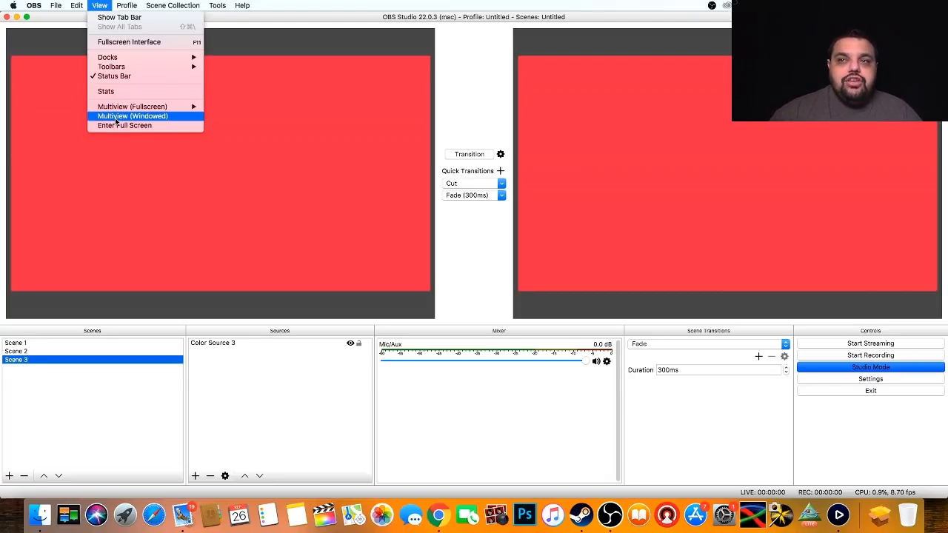
click(134, 115)
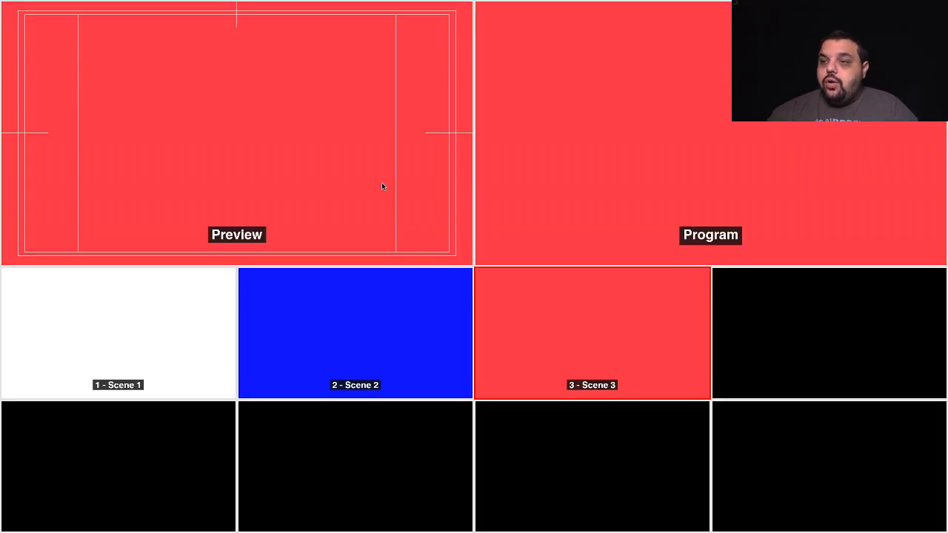
Step: Switch output through Scene 2, Scene 1 and Scene 3 tiles, then cue Scene 2 in preview
click(356, 332)
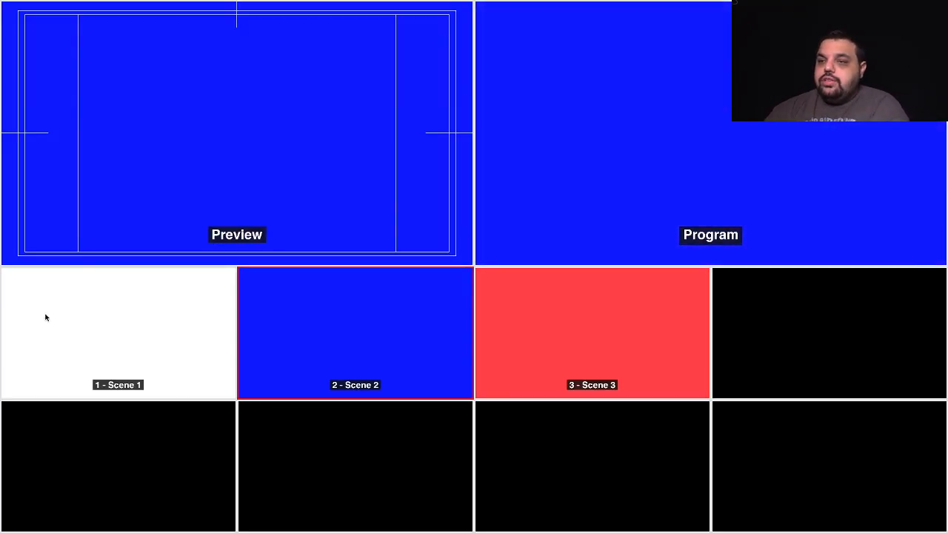
click(119, 331)
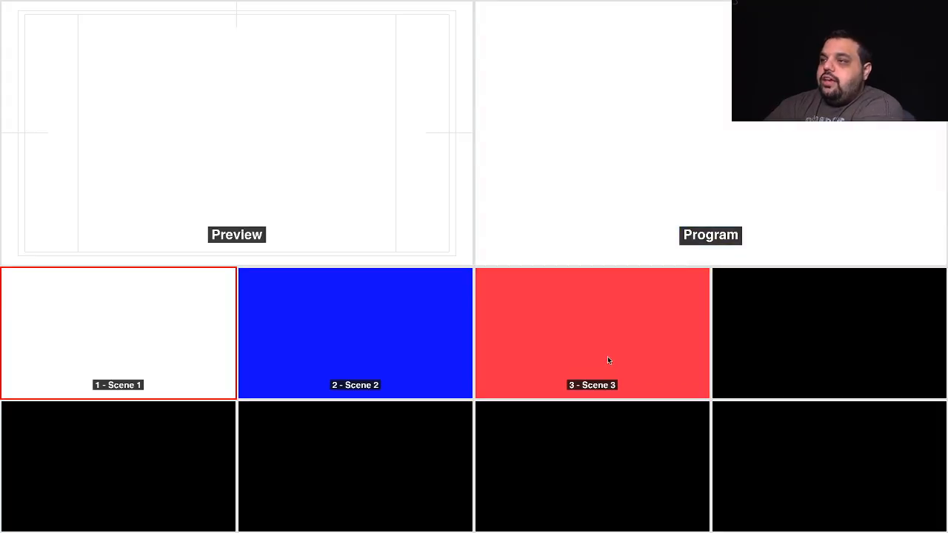
click(592, 331)
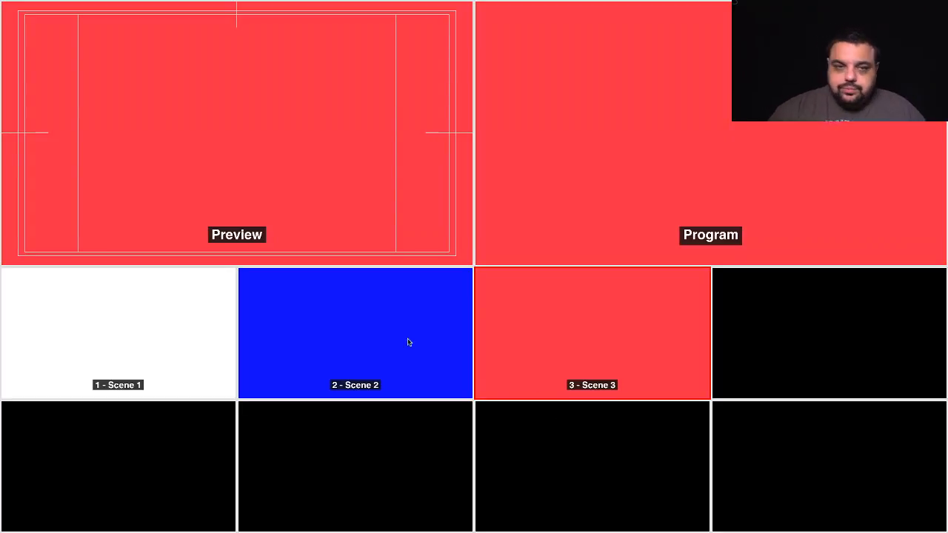
click(356, 334)
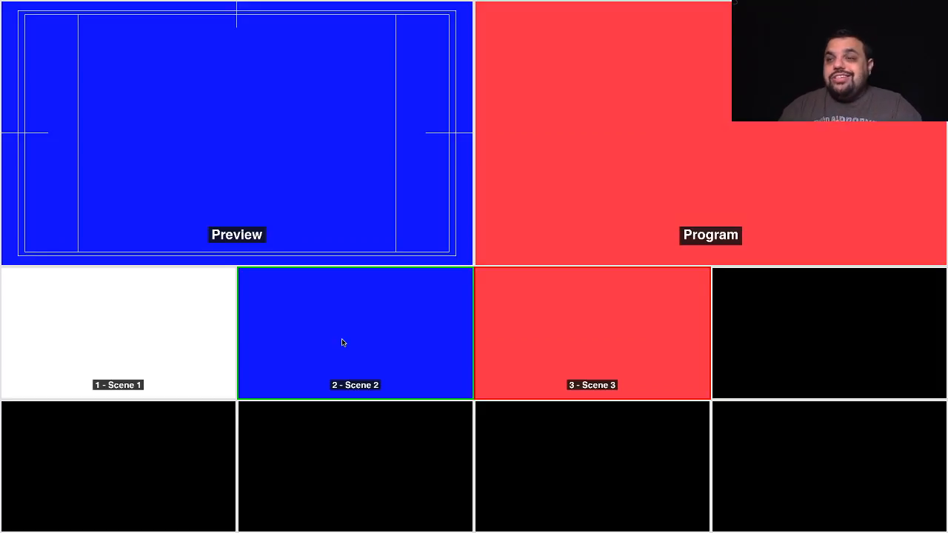
mouse_move(373, 235)
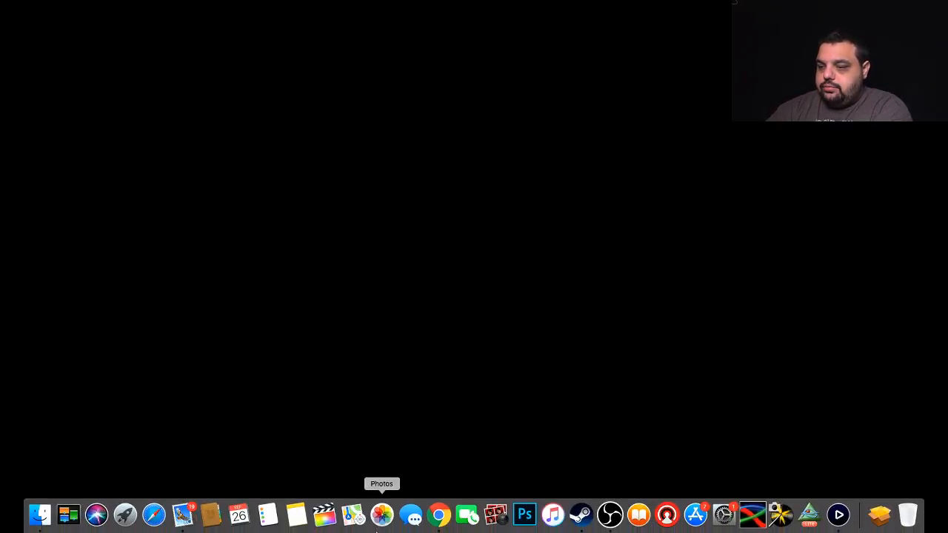
Step: Bring the main OBS Studio window back to the front over the multiview
click(610, 514)
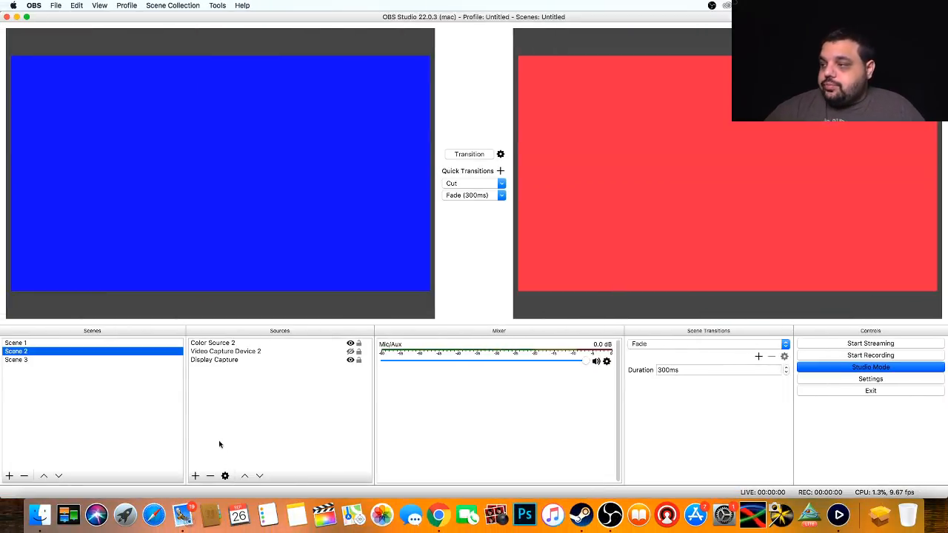
mouse_move(388, 441)
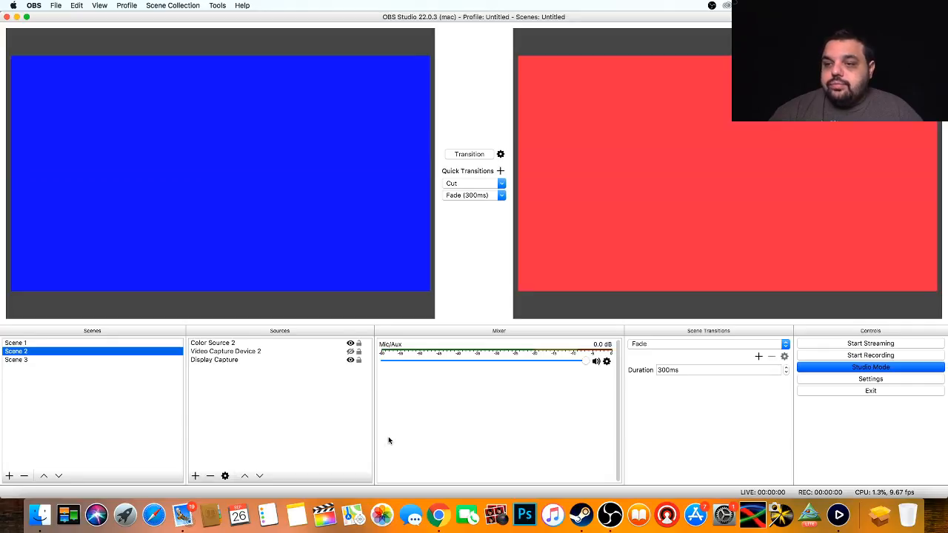
mouse_move(200, 457)
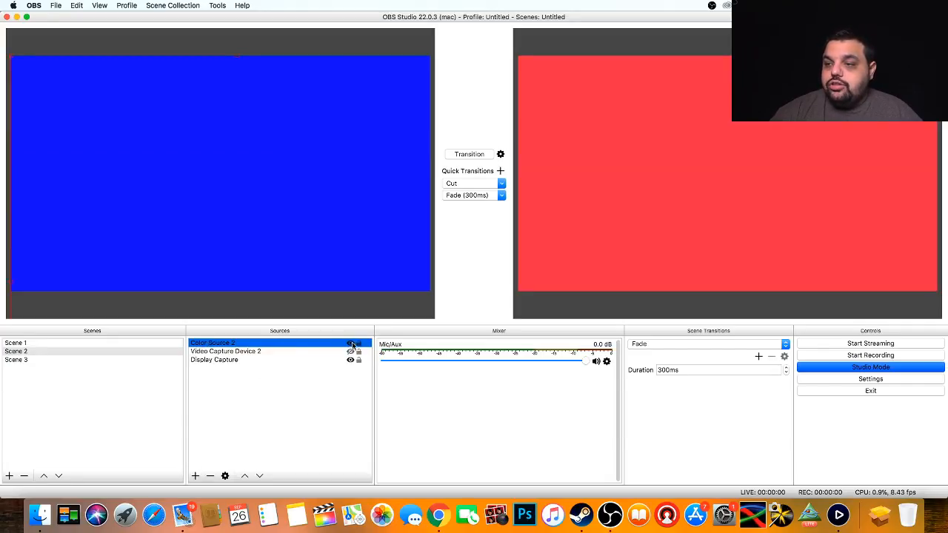
click(350, 344)
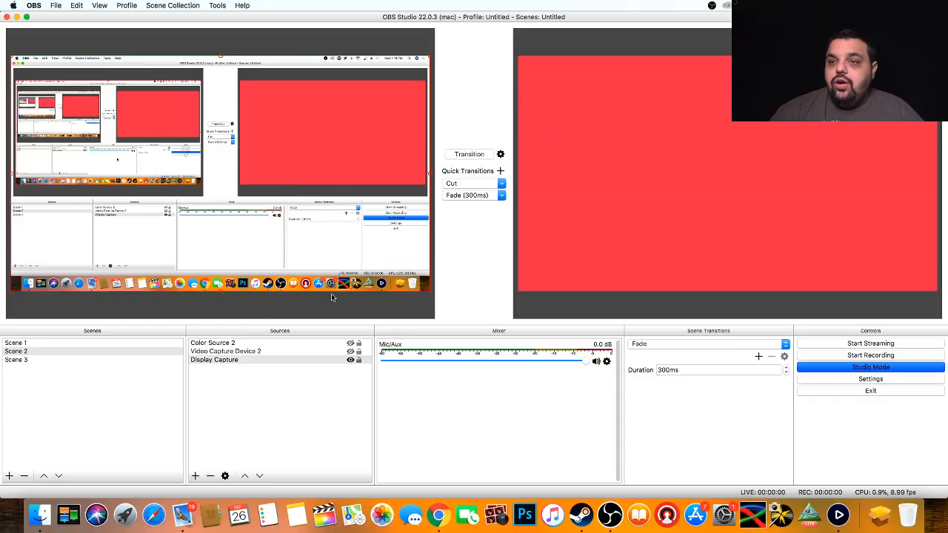
click(225, 351)
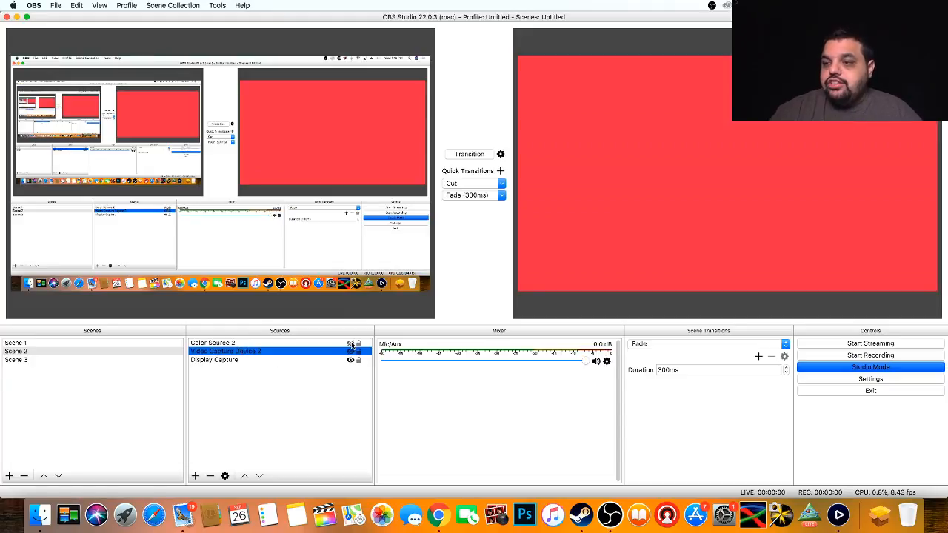
click(350, 352)
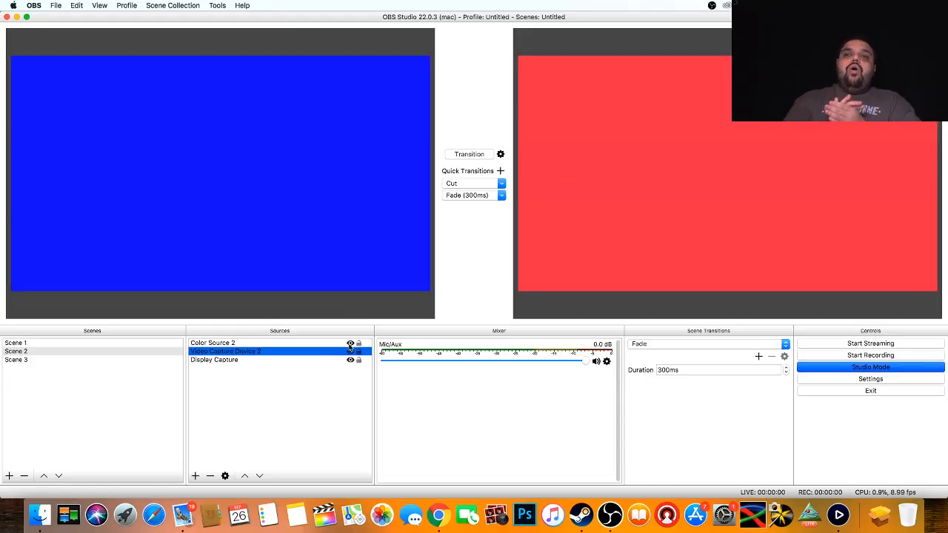